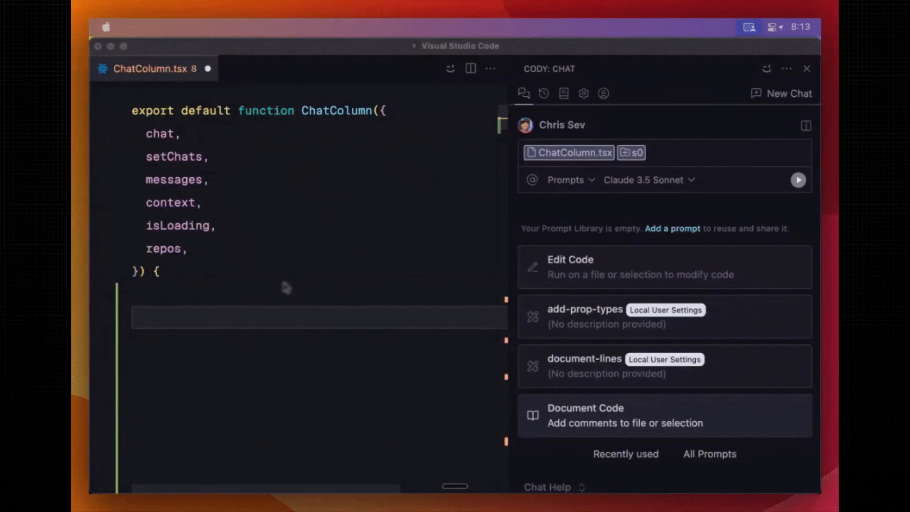
Send Cody the request 'help me add types' for the selected ChatColumn props.
type("help me add types")
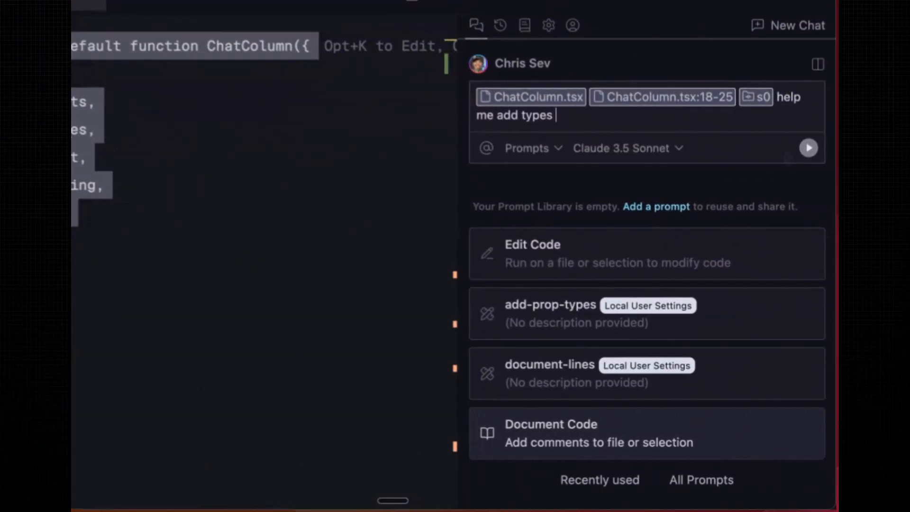
left_click(808, 148)
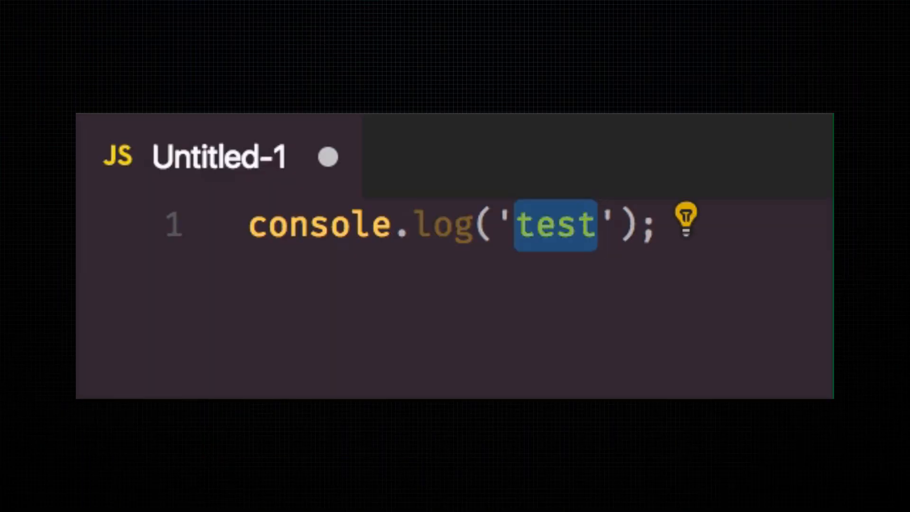
Complete console.log('test') in Untitled-1, then open the '30 topics for IG' Notion prompt row.
type("test")
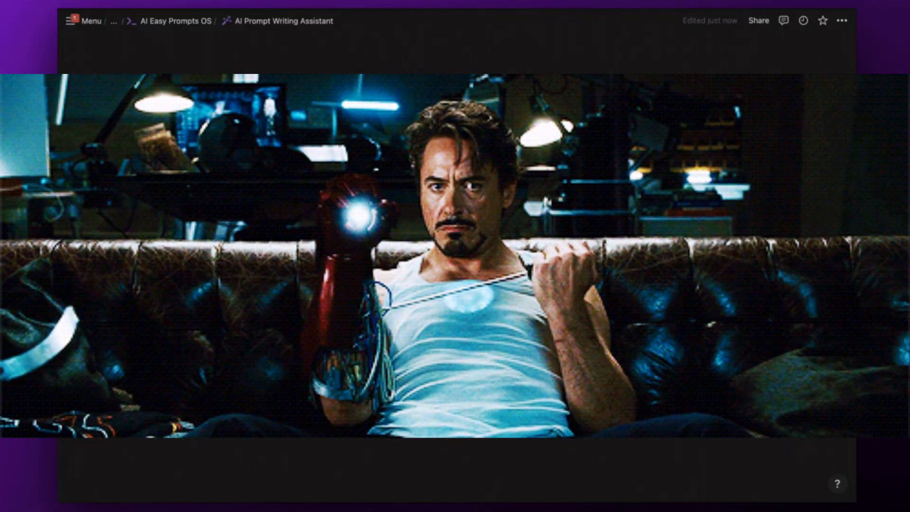
left_click(122, 308)
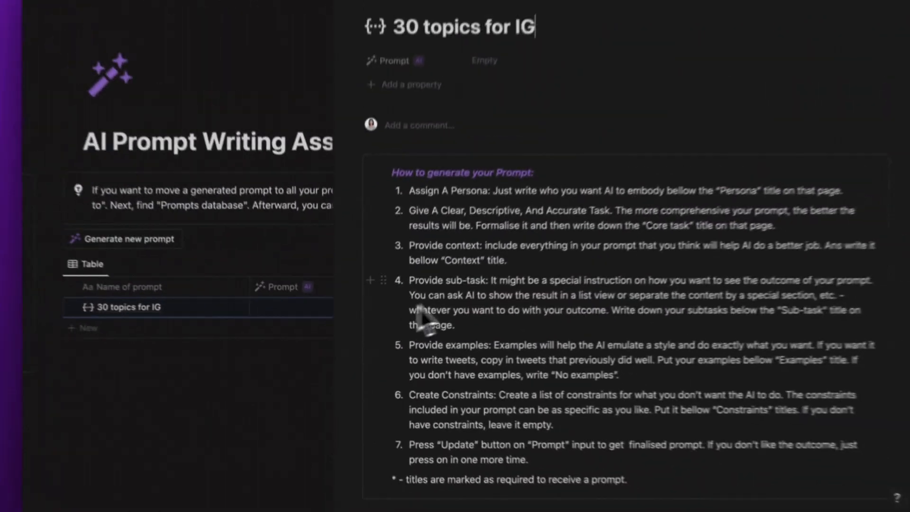